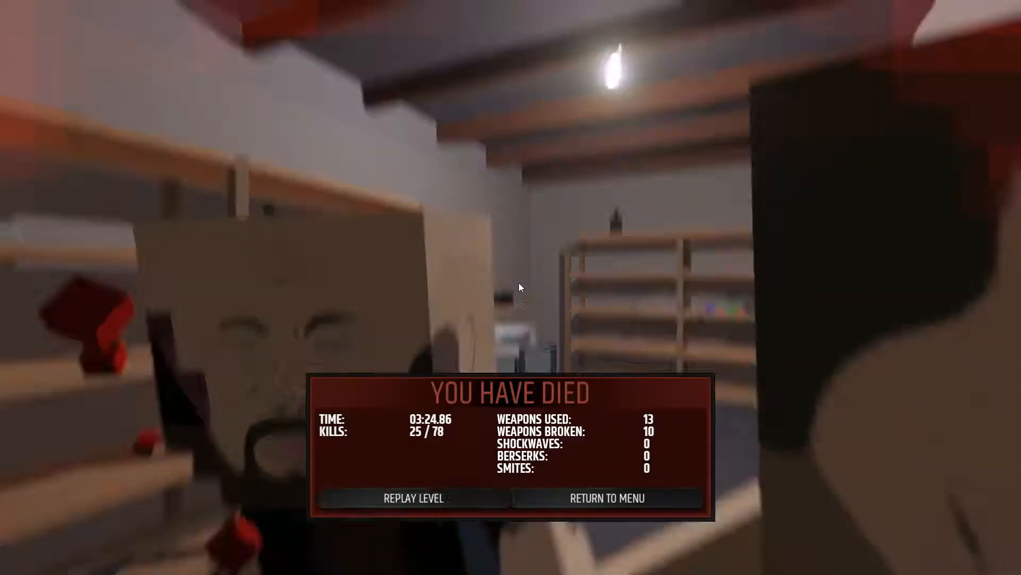
pyautogui.moveTo(413, 497)
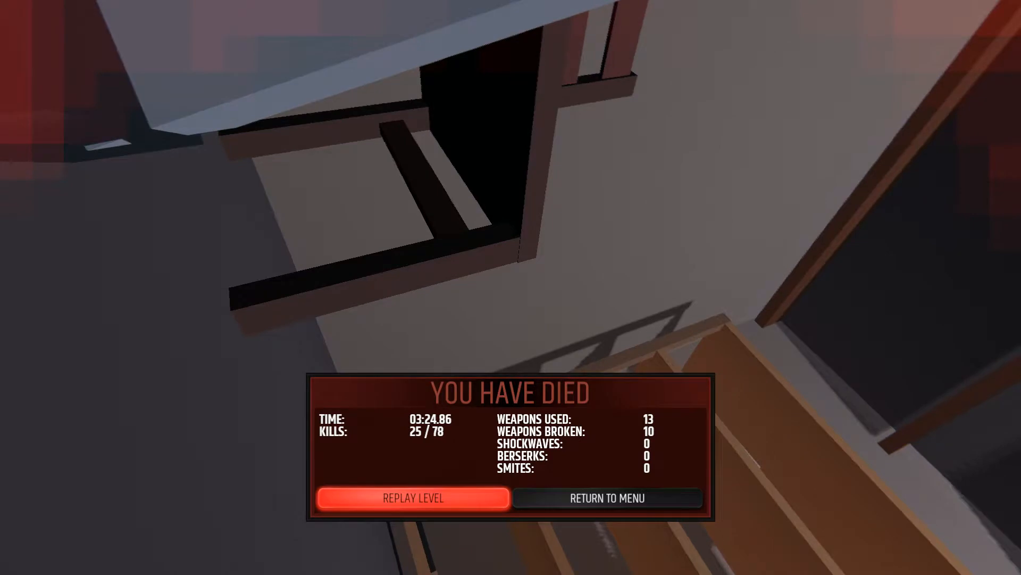
pyautogui.click(413, 497)
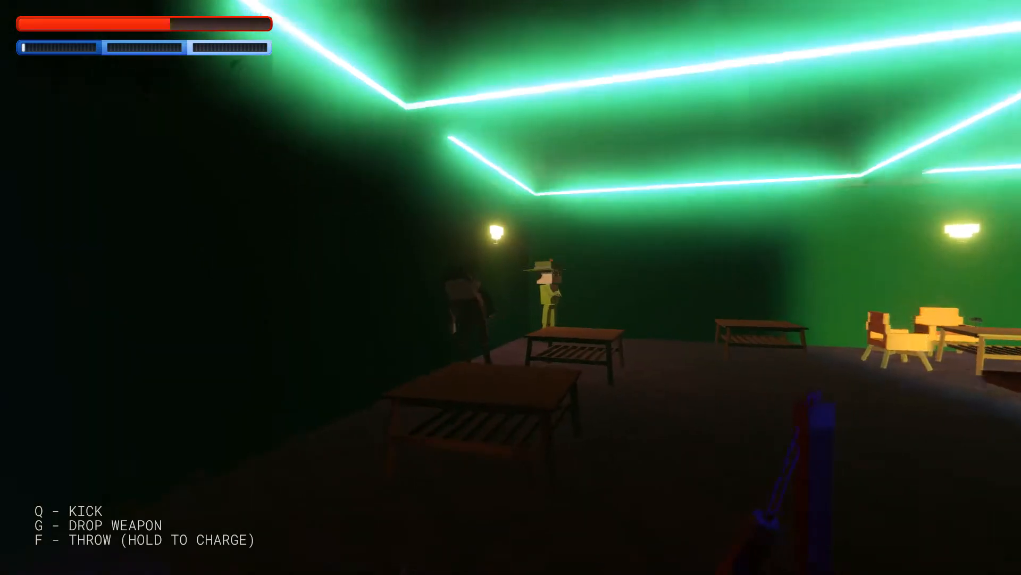
pyautogui.press('g')
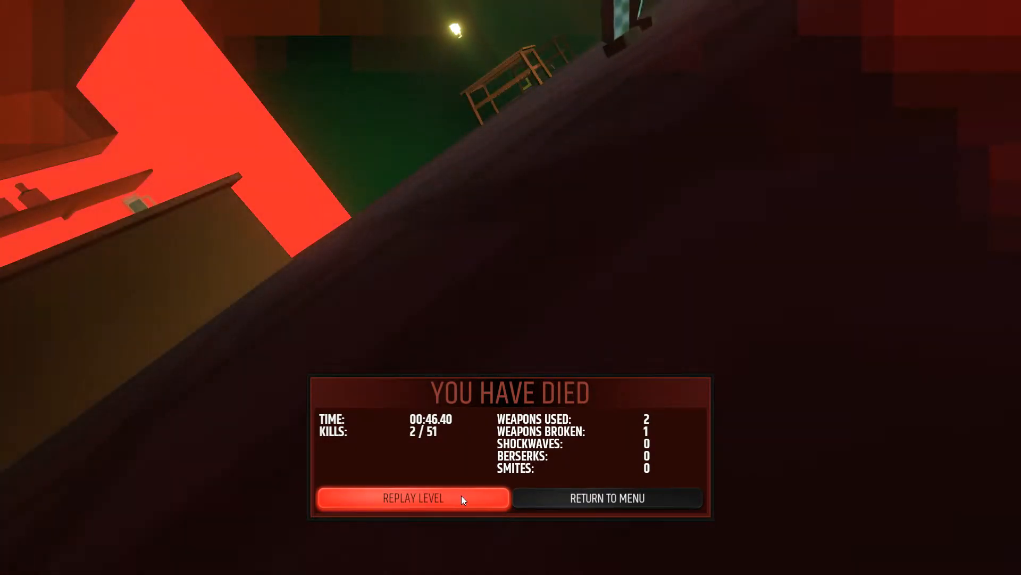
pyautogui.click(413, 498)
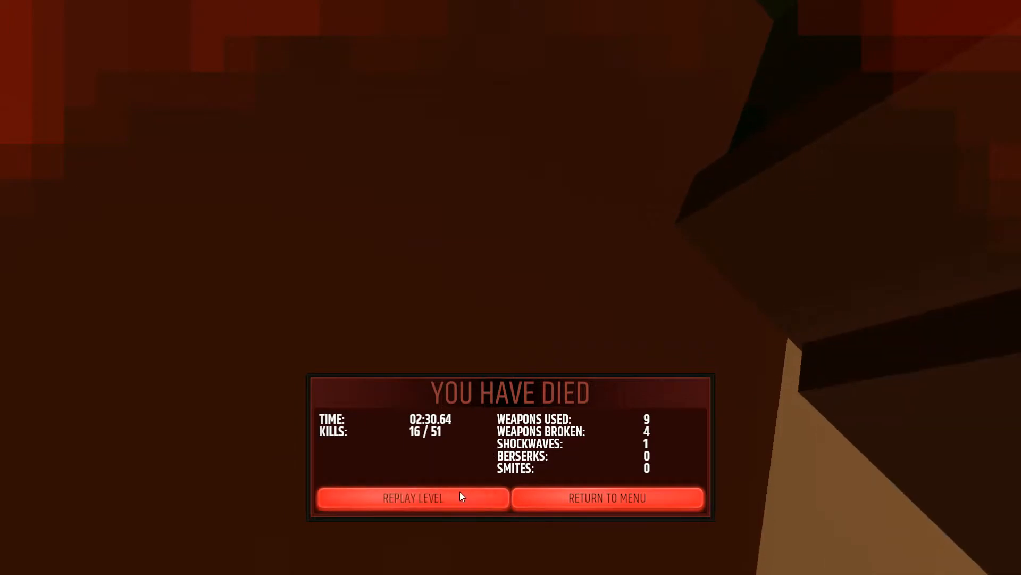
pyautogui.moveTo(656, 393)
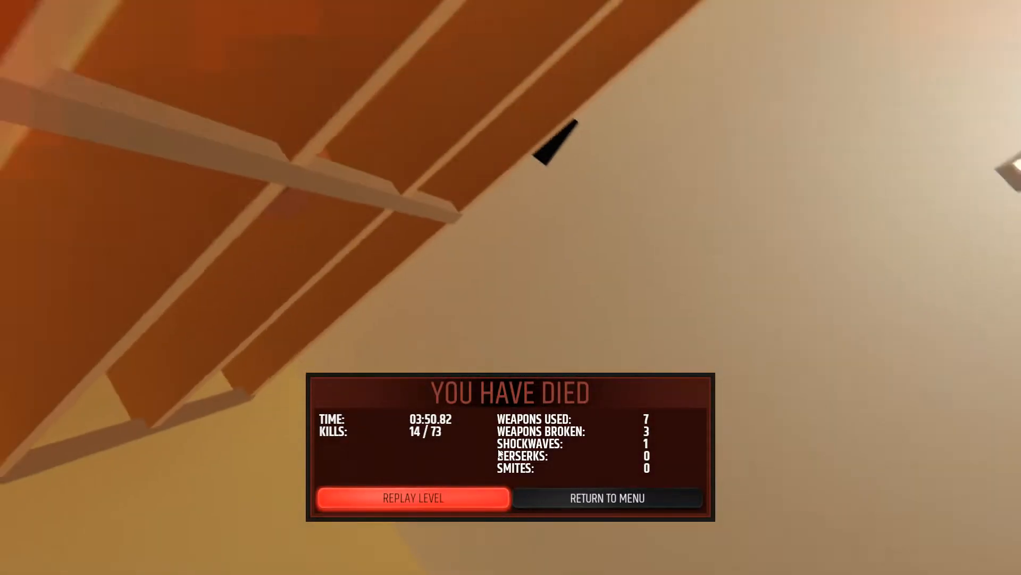
pyautogui.click(412, 498)
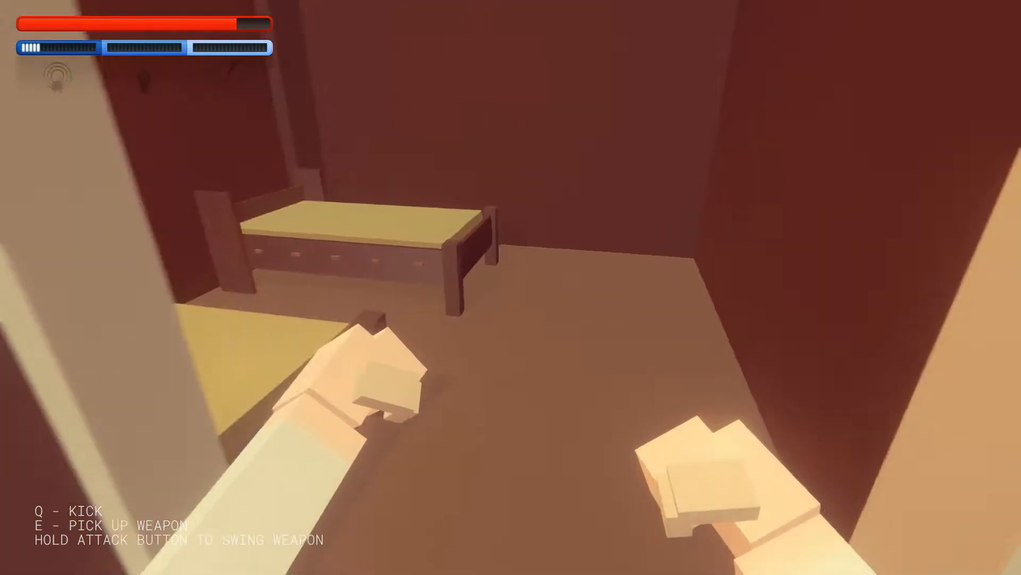
pyautogui.moveTo(511, 287)
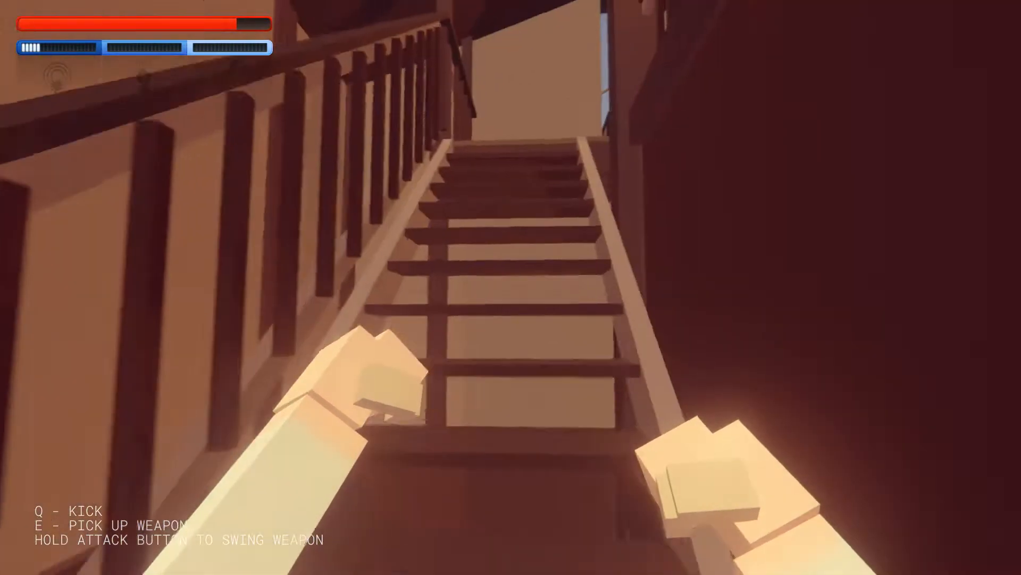